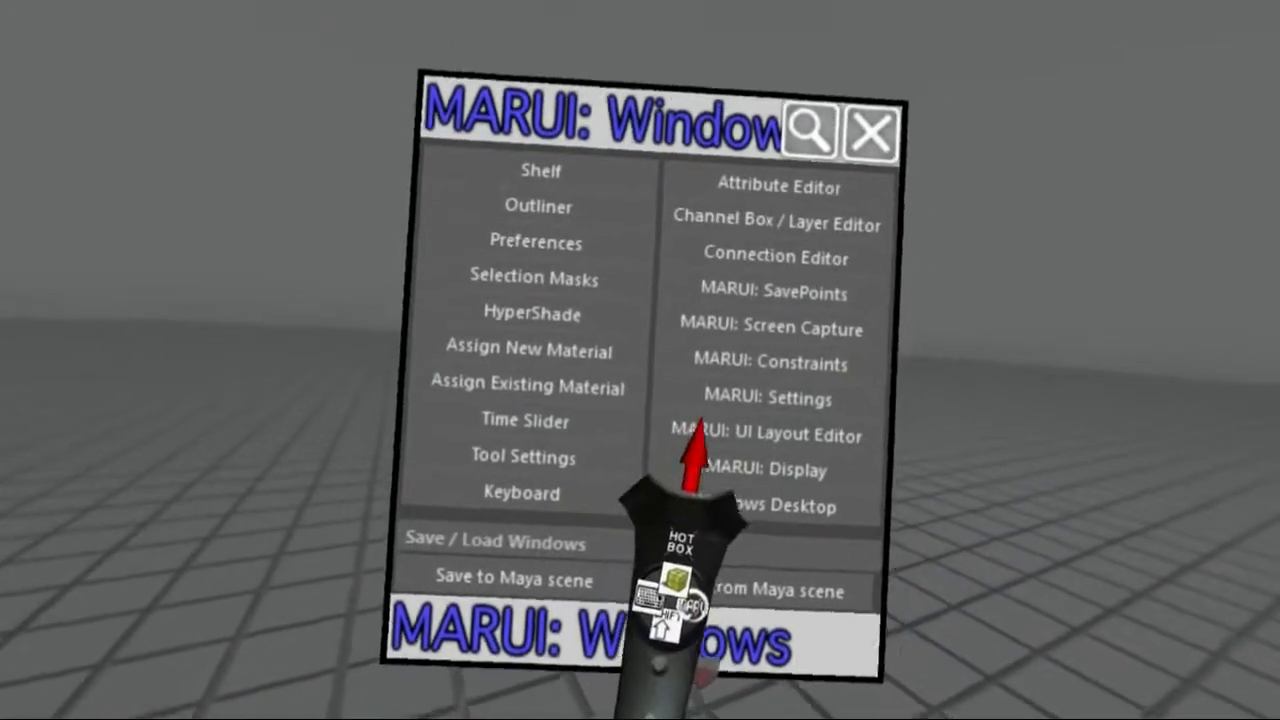
- Open the MARUI Settings panel to show VR priority, viewport refresh rate and AutoSave options
click(767, 398)
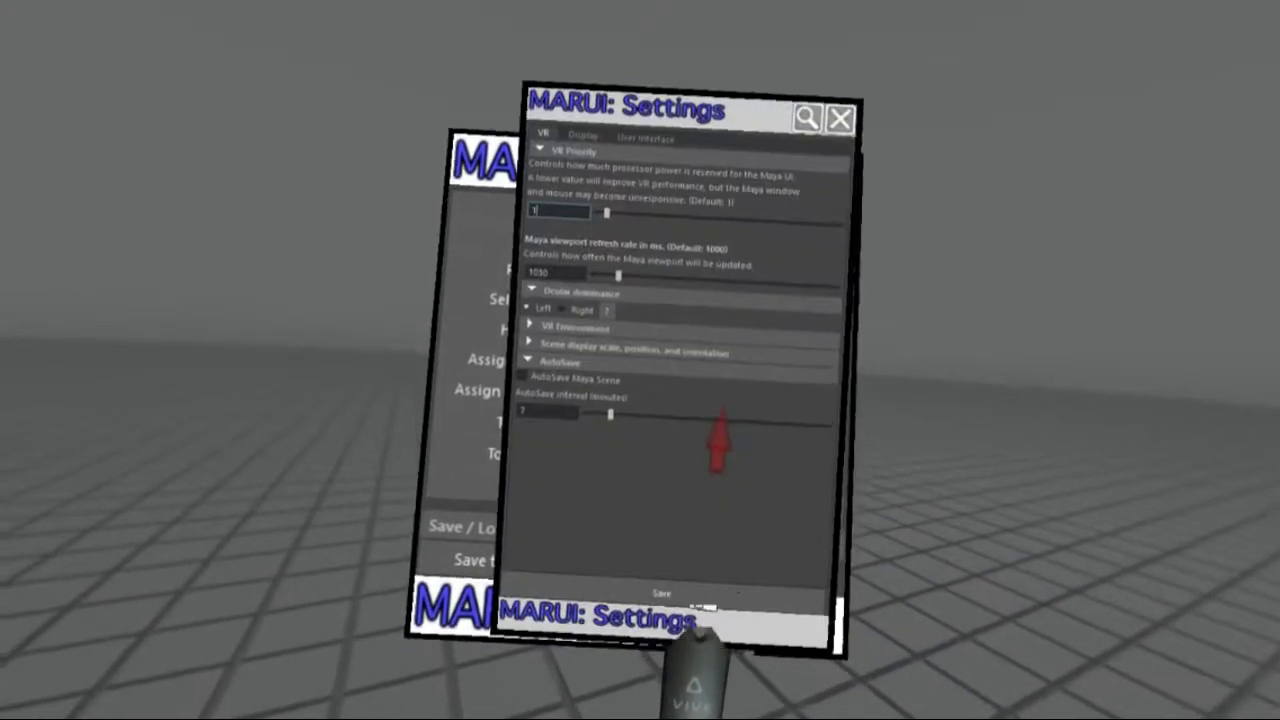